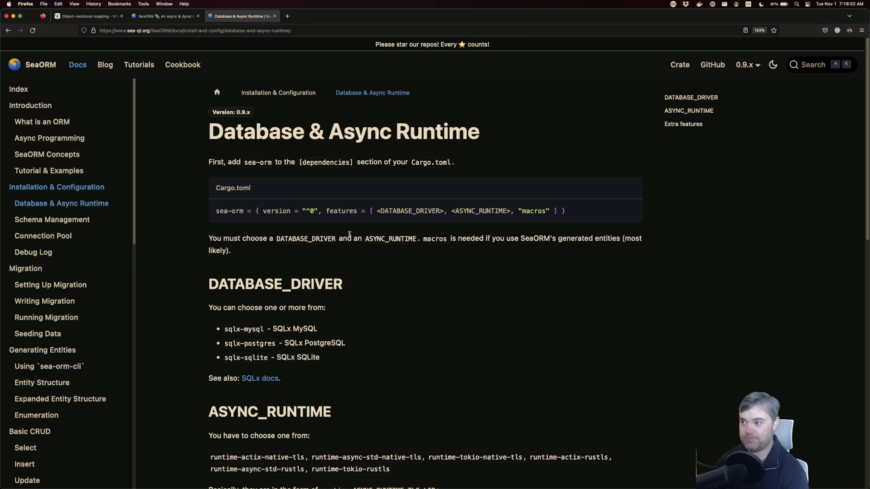
# - Switch to the SeaORM home page tab and scroll down its ORM overview
pyautogui.click(163, 16)
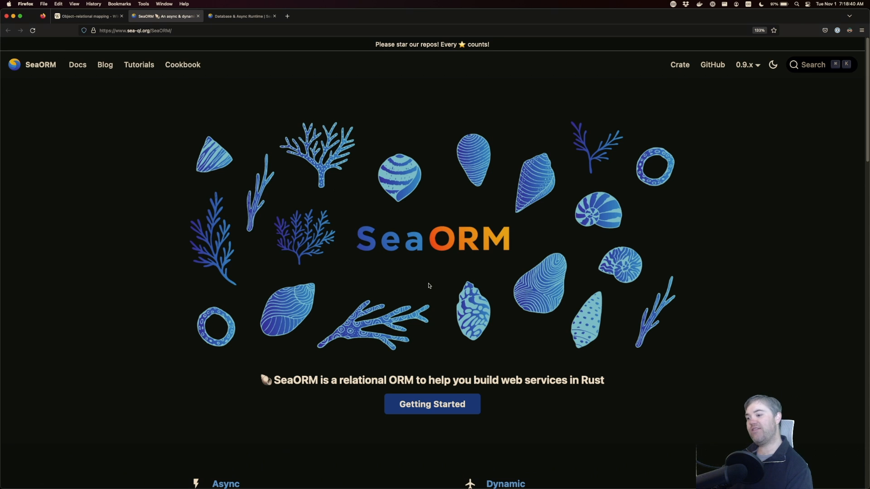
pyautogui.scroll(-3)
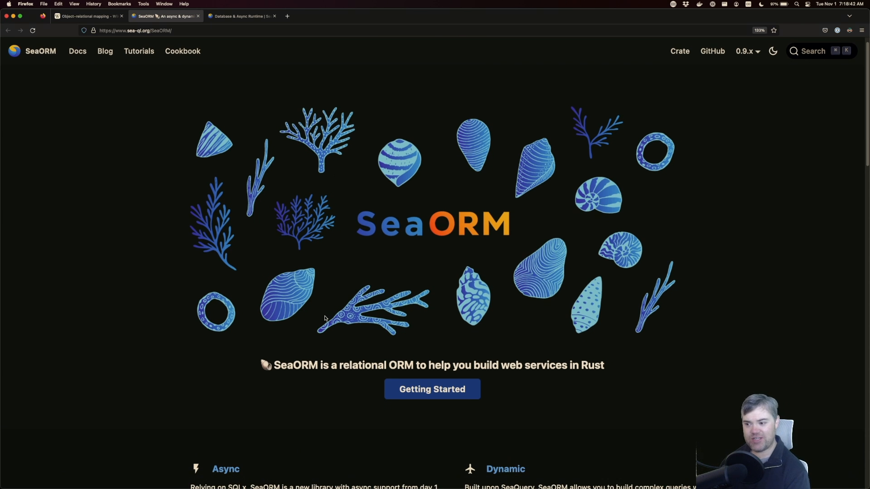
pyautogui.moveTo(277, 366)
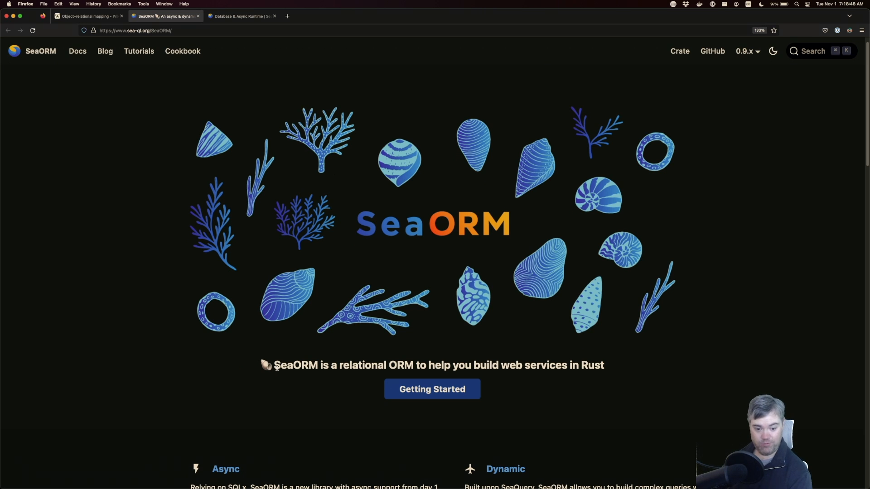
pyautogui.moveTo(428, 229)
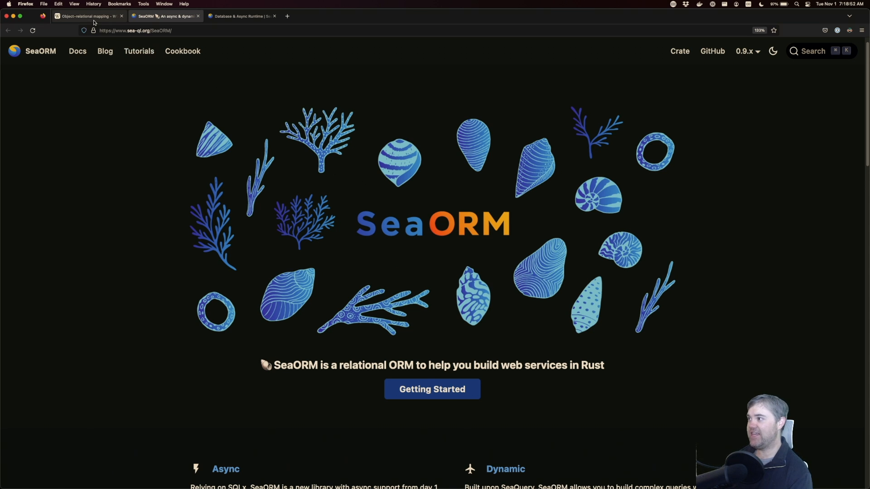
pyautogui.click(86, 17)
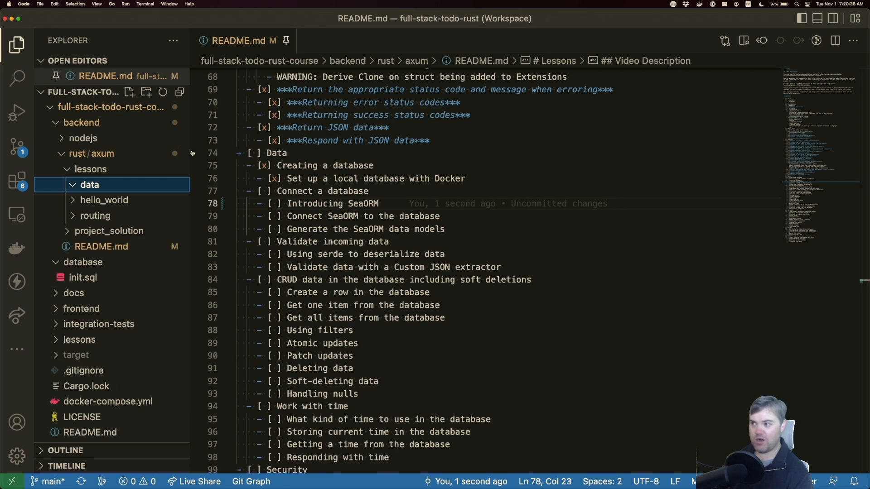
pyautogui.moveTo(95, 216)
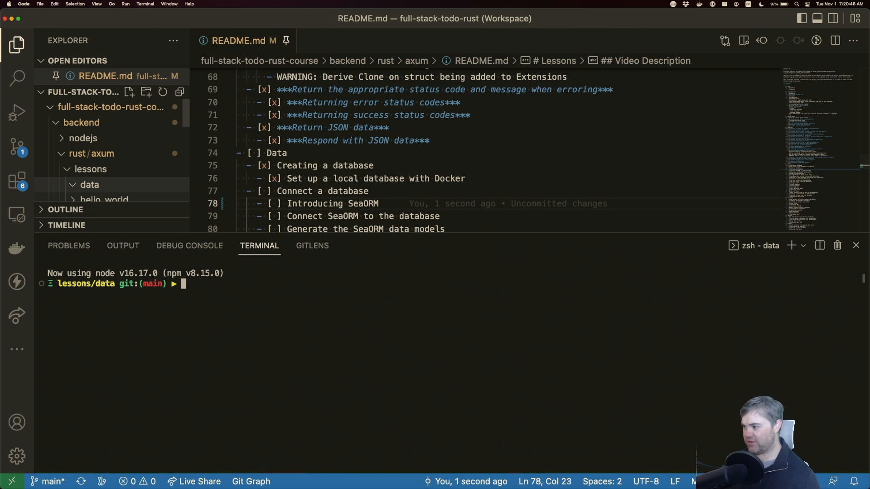
# - List the empty data folder with ll, then run cargo init to create the package
pyautogui.write('ll')
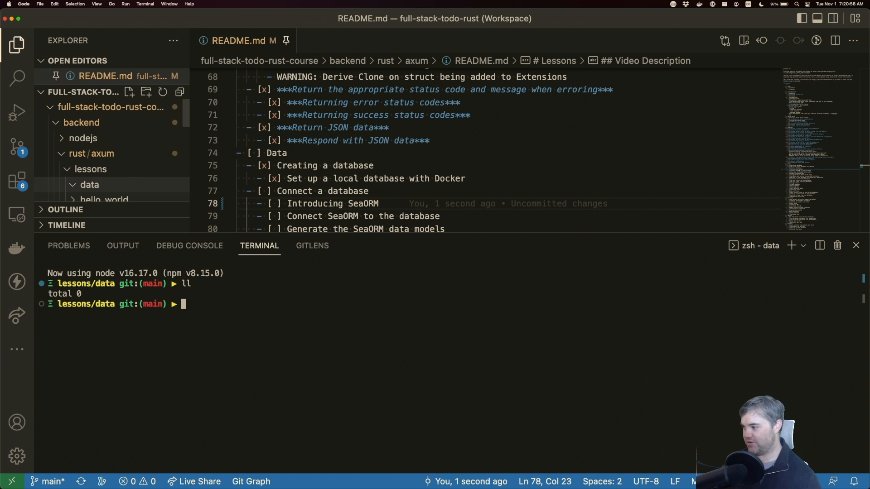
pyautogui.write('cargo init')
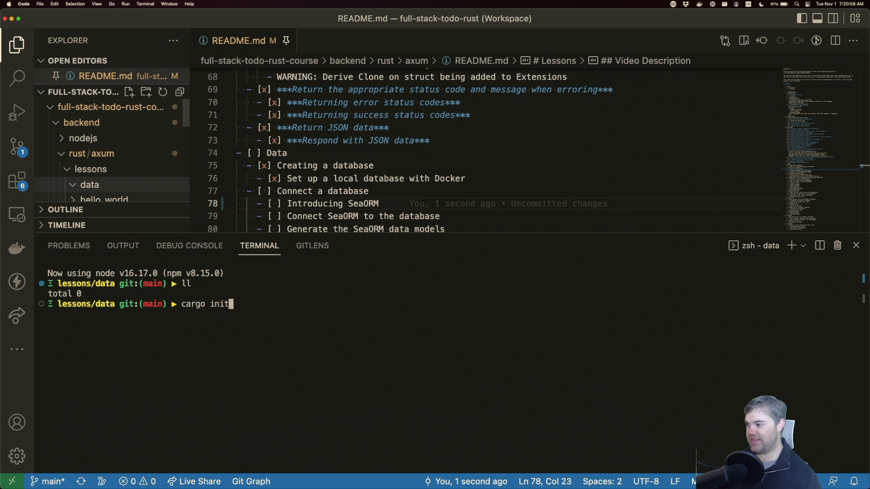
pyautogui.press('Enter')
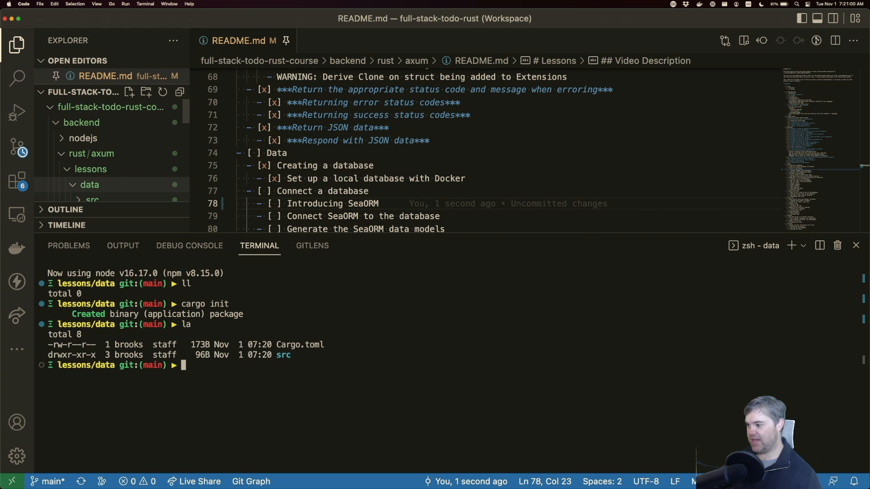
pyautogui.moveTo(92, 200)
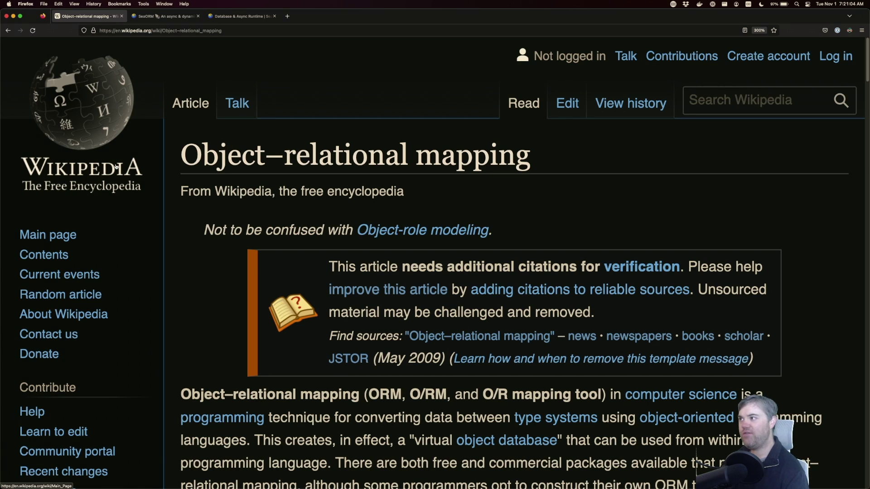
# - Switch to the SeaORM tab and open its documentation index
pyautogui.click(167, 16)
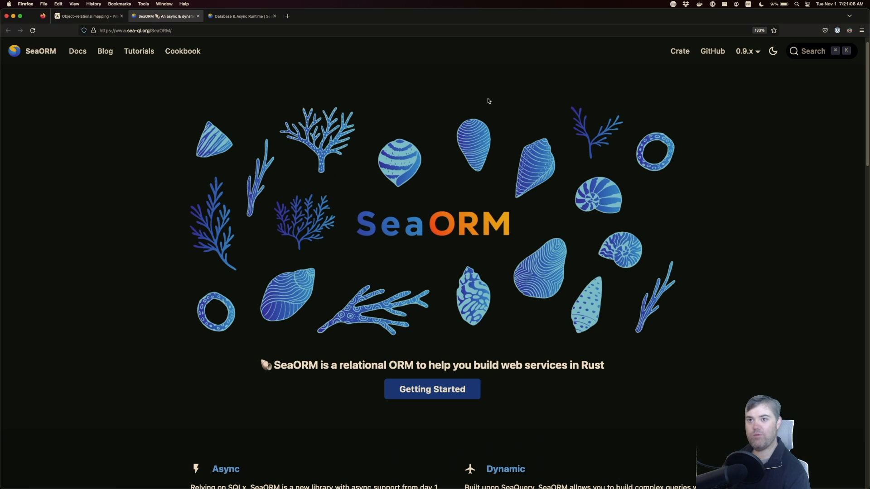
pyautogui.click(77, 51)
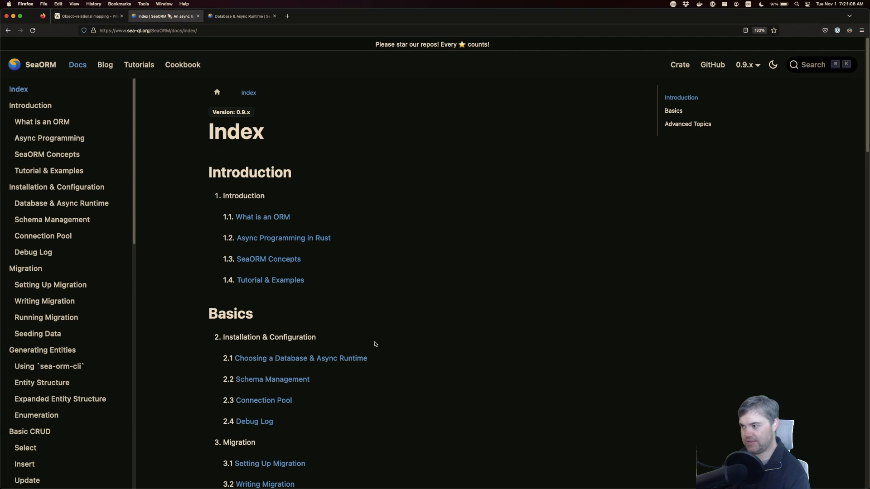
pyautogui.moveTo(49, 190)
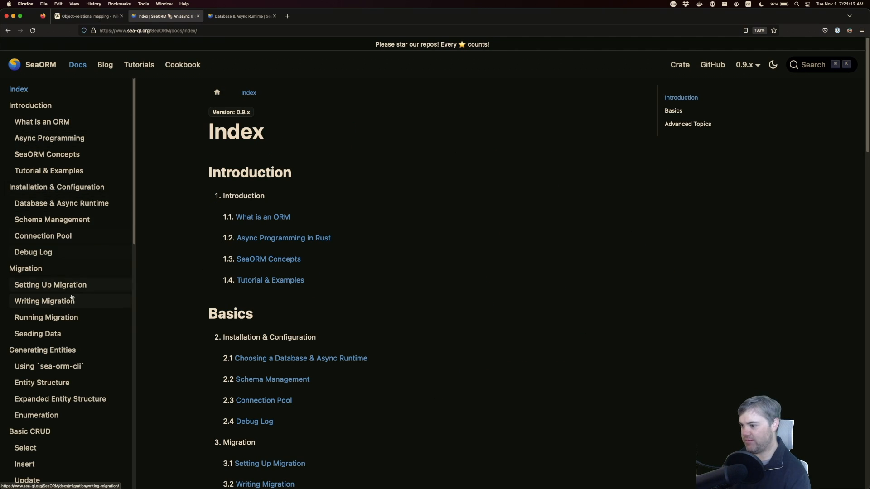
pyautogui.moveTo(285, 347)
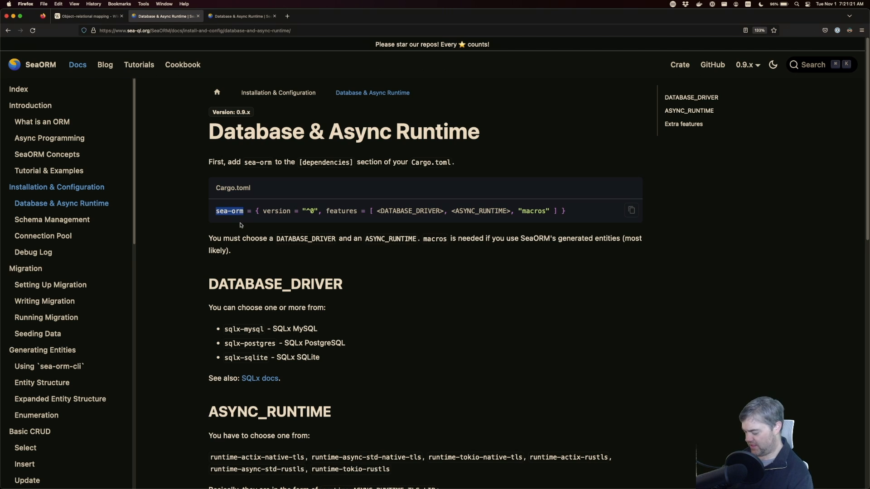
pyautogui.moveTo(377, 211)
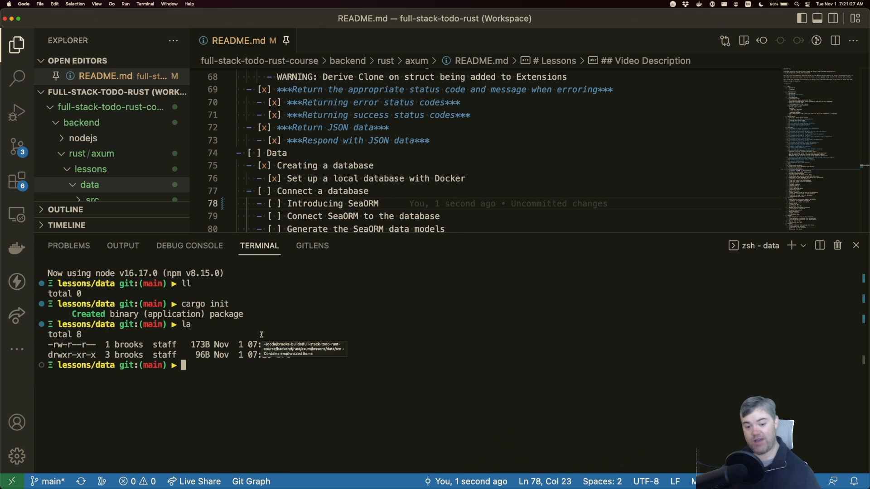
# - Run cargo add sea-orm, then type cargo add sea-orm -F sqlx-postgres
pyautogui.write('cargo add')
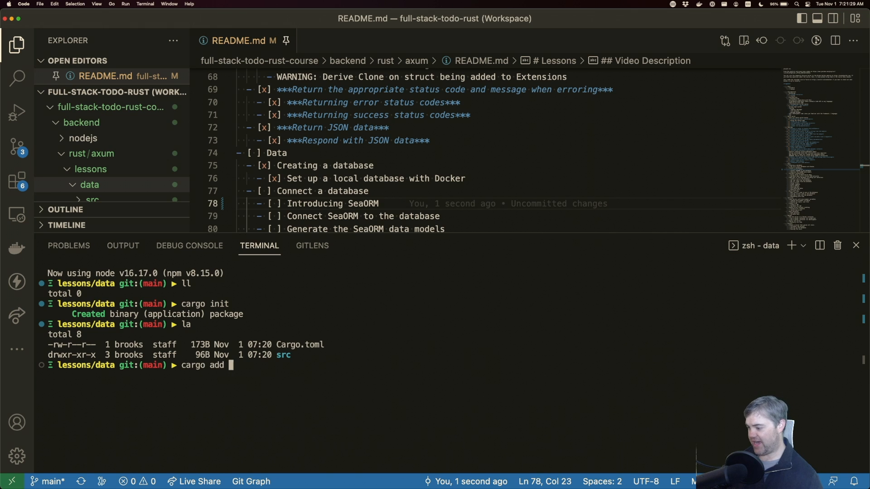
pyautogui.write('sea-orm')
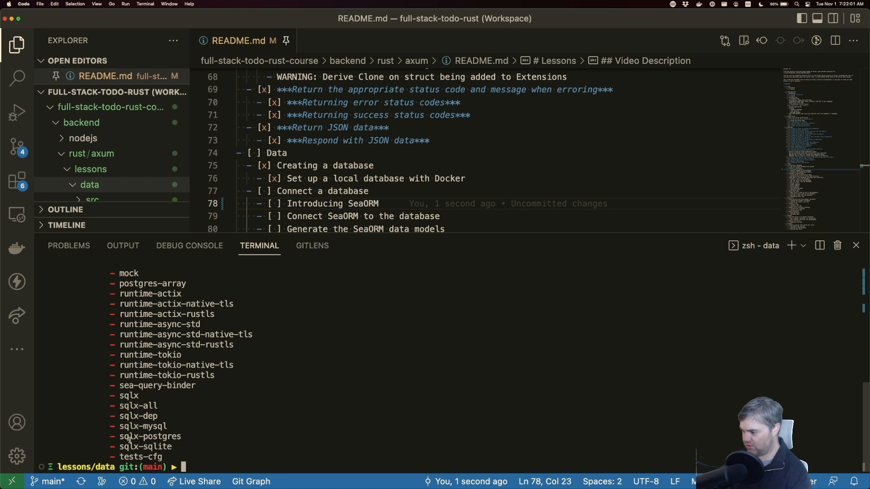
pyautogui.doubleClick(147, 437)
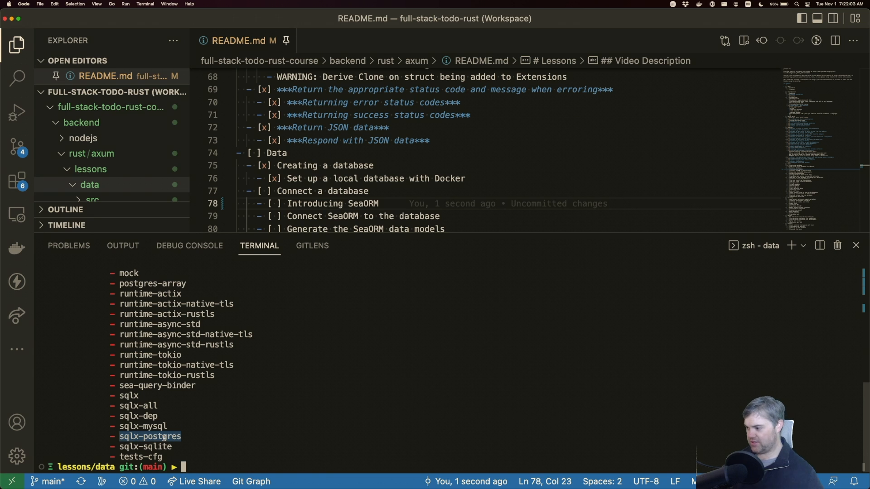
pyautogui.write('cargo add sea-orm -F')
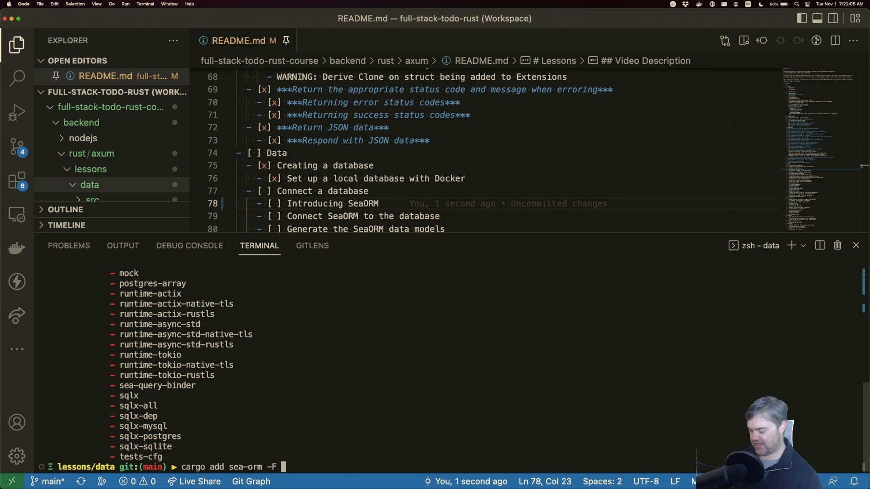
pyautogui.write('sqlx-postgres')
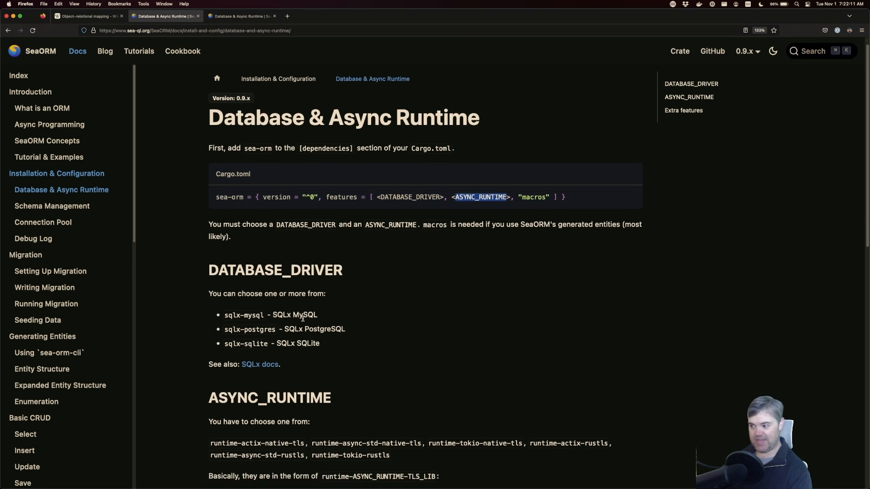
pyautogui.scroll(-3)
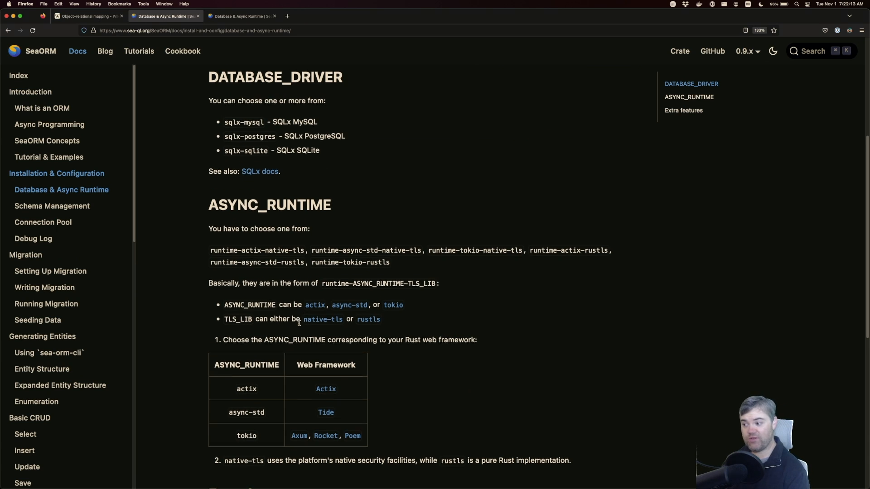
pyautogui.scroll(-3)
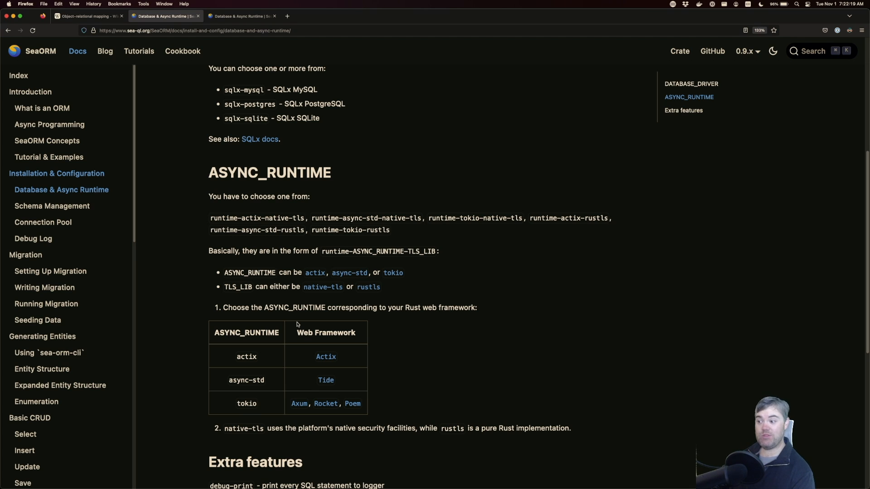
pyautogui.moveTo(305, 342)
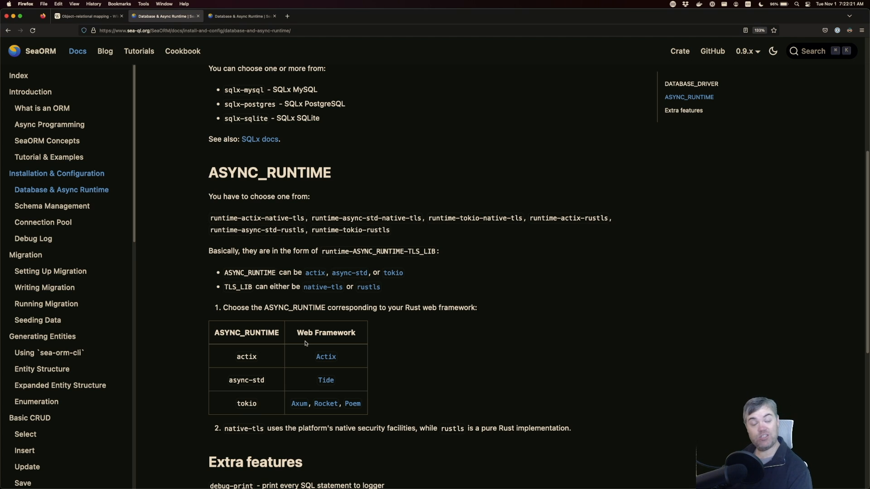
pyautogui.moveTo(283, 396)
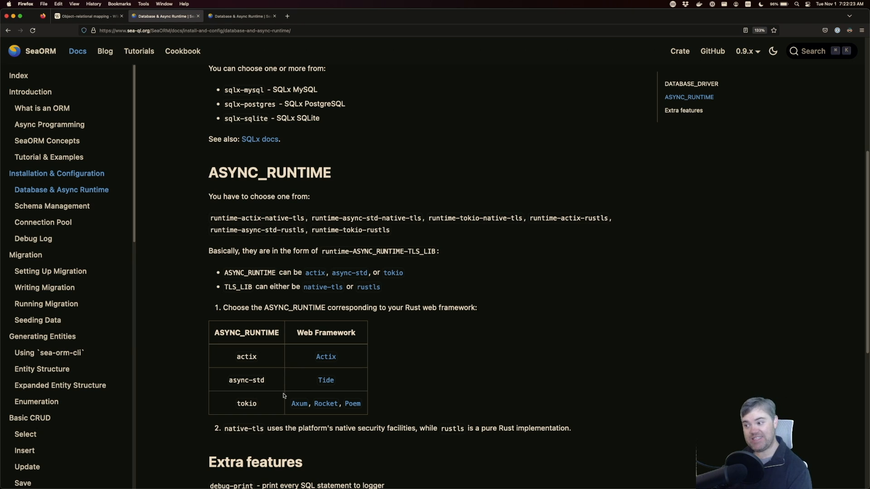
pyautogui.moveTo(245, 401)
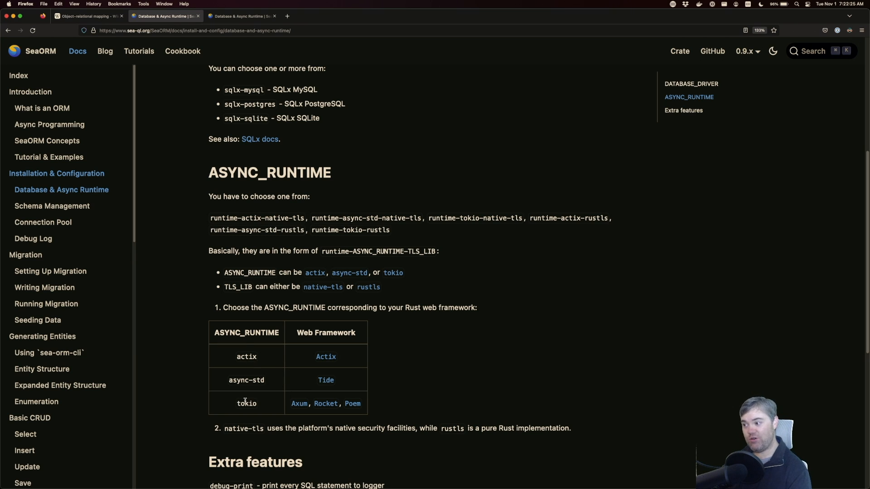
pyautogui.doubleClick(246, 403)
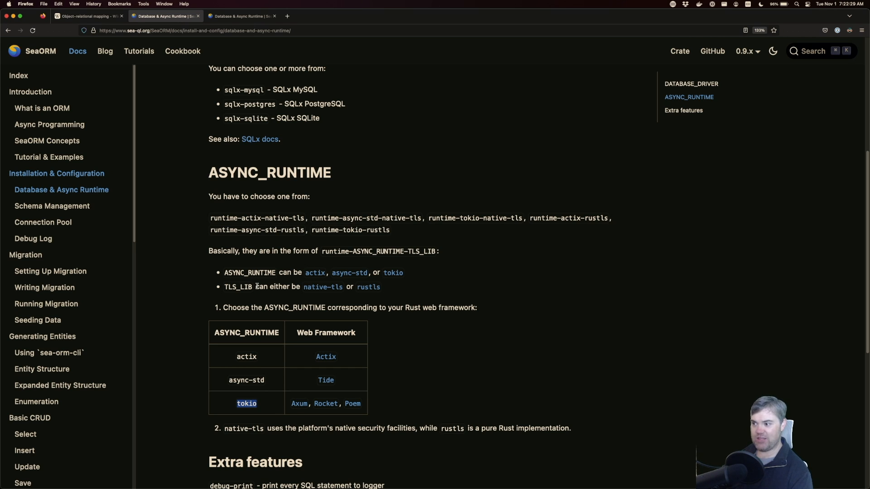
pyautogui.moveTo(252, 421)
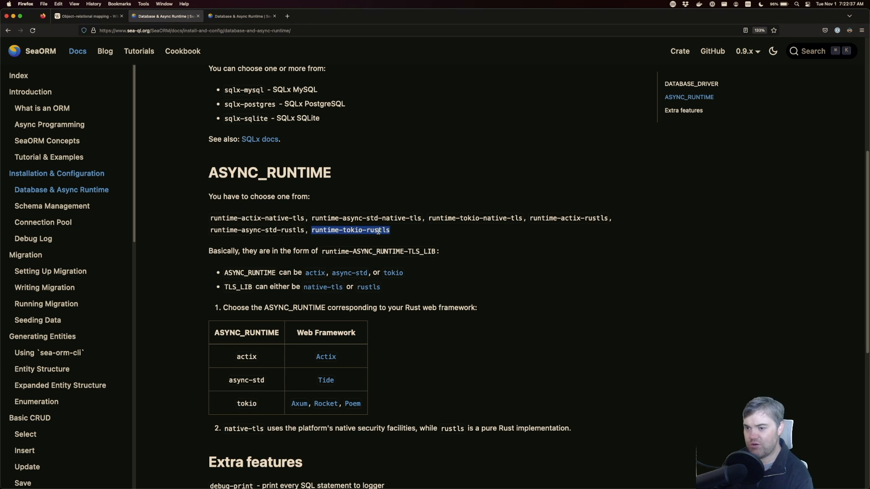
pyautogui.moveTo(447, 222)
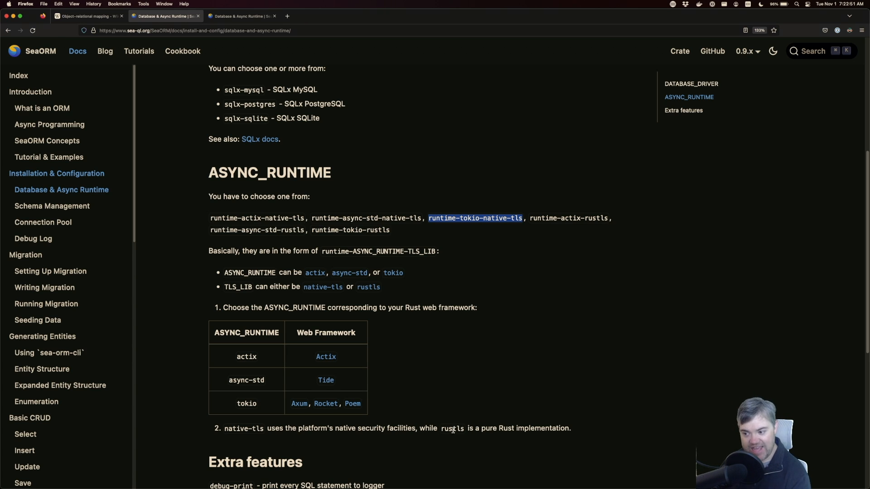
pyautogui.moveTo(426, 432)
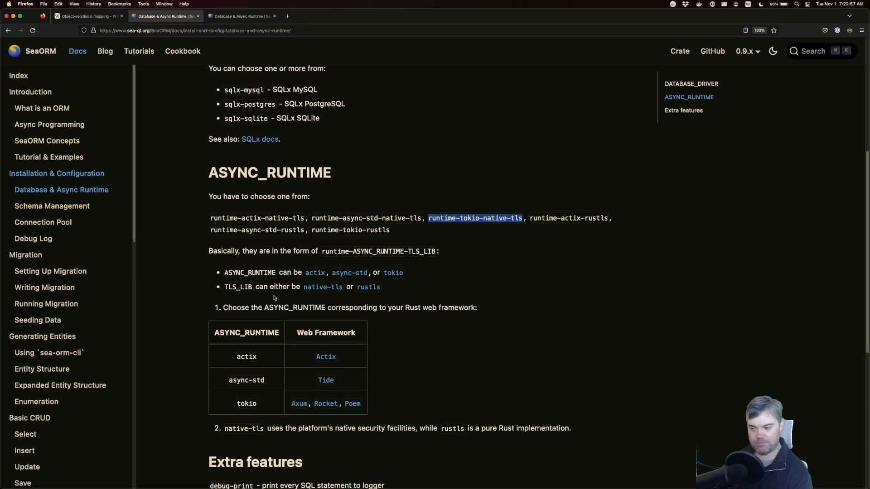
pyautogui.moveTo(246, 403)
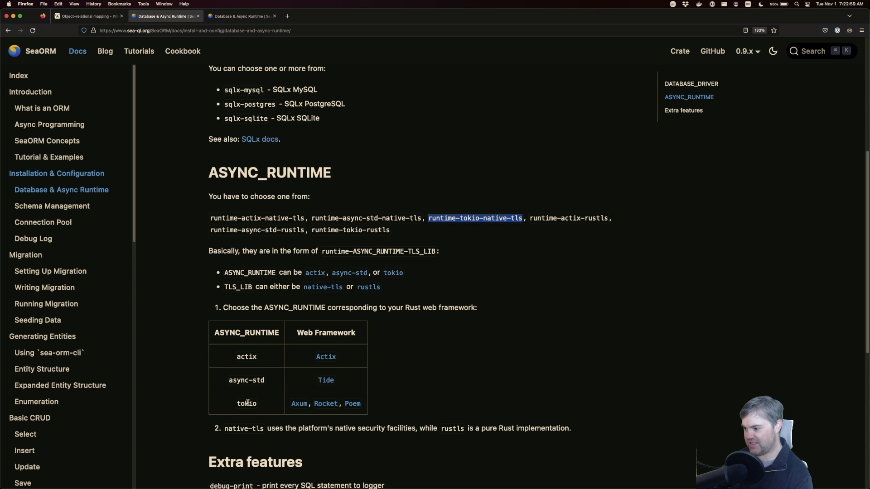
pyautogui.moveTo(307, 436)
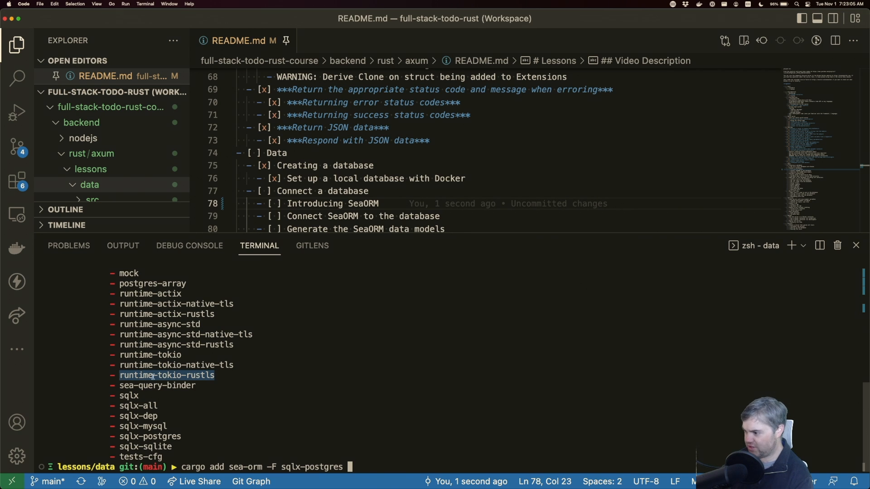
pyautogui.moveTo(190, 399)
pyautogui.write('F')
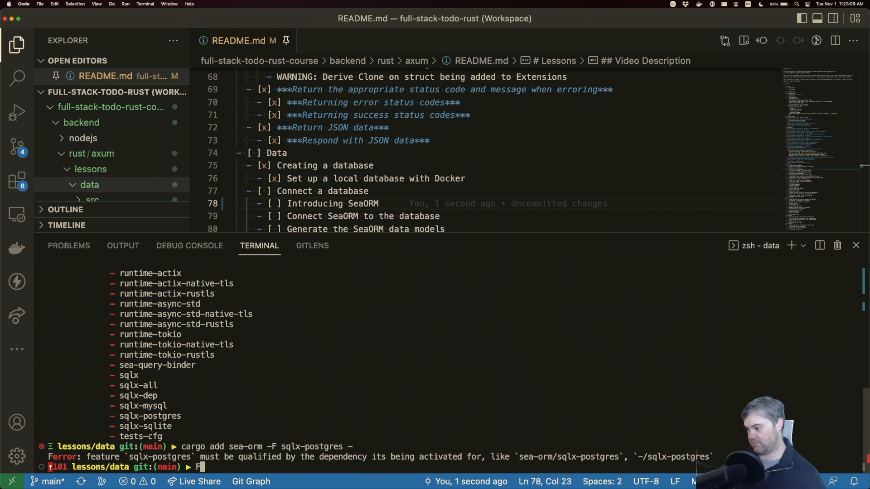
# - Add sea-orm with -F sqlx-postgres and -F runtime-tokio-rustls, reviewing the listed features
pyautogui.write('cargo add sea-orm -F sqlx-postgres -F runtime-tokio-rustls')
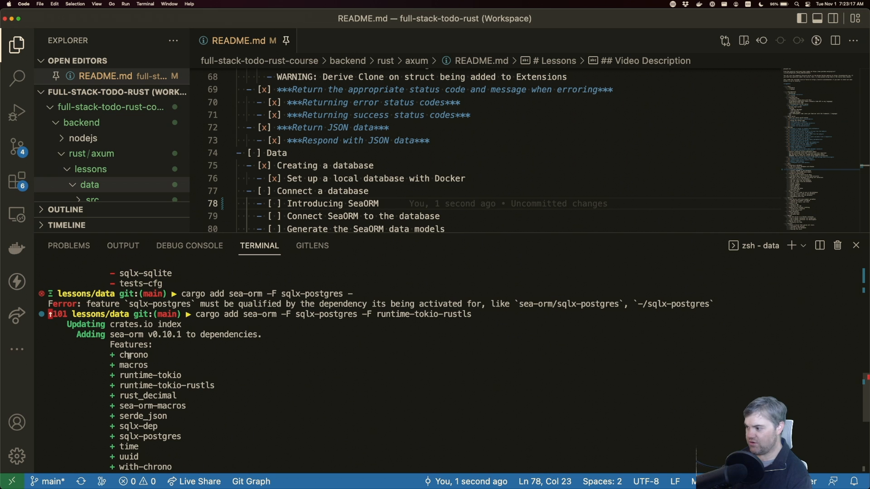
pyautogui.scroll(-3)
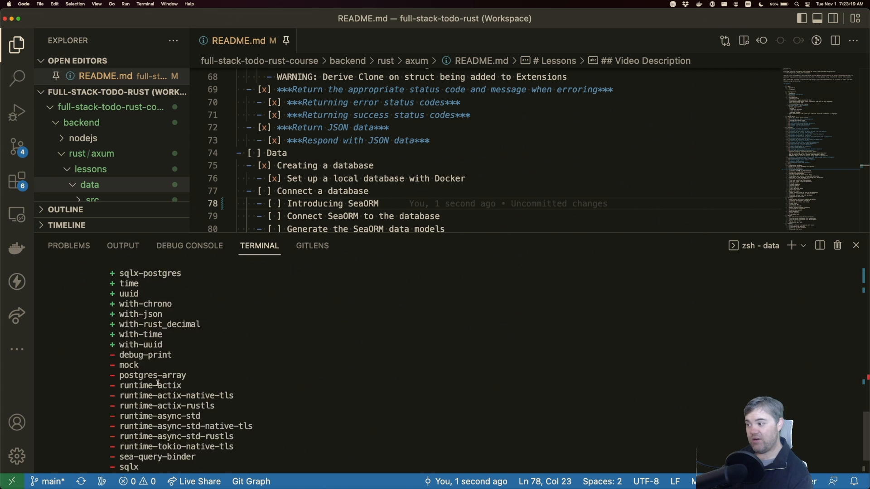
pyautogui.scroll(-3)
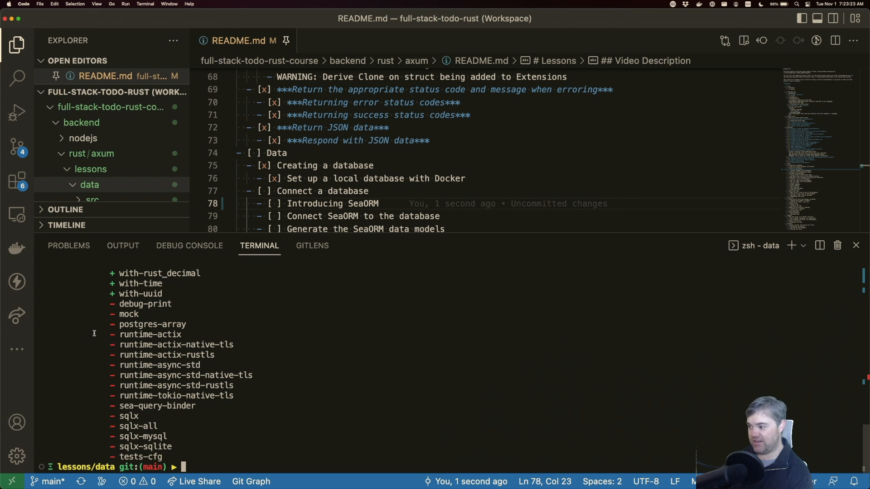
pyautogui.moveTo(119, 304)
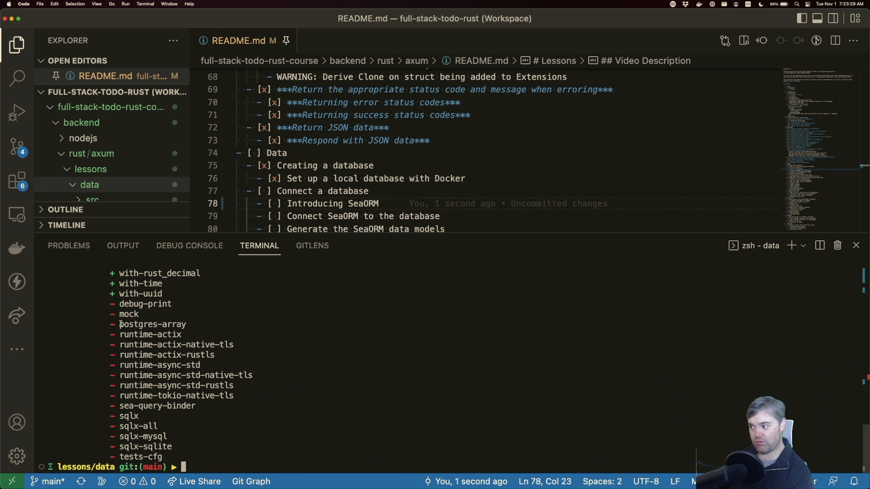
pyautogui.doubleClick(152, 324)
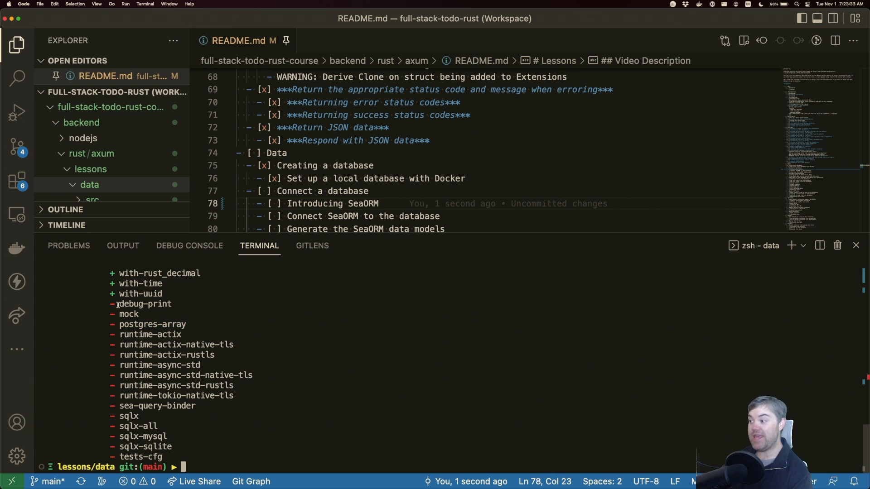
pyautogui.doubleClick(145, 304)
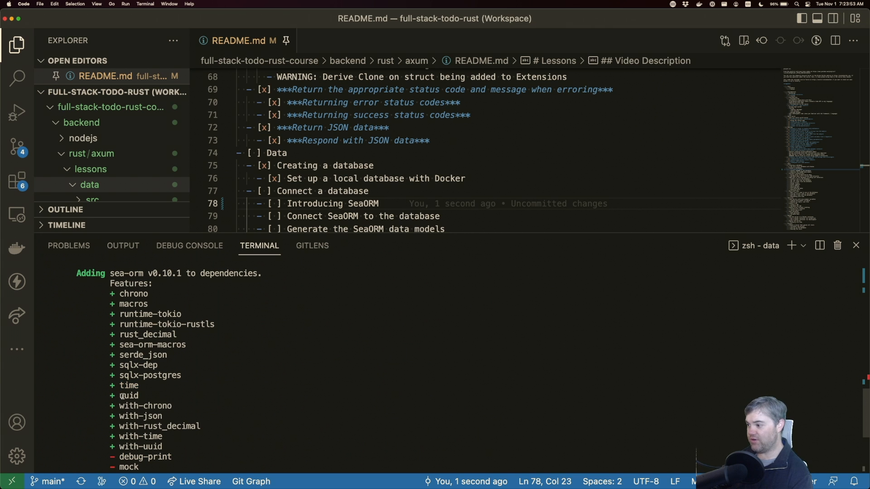
pyautogui.doubleClick(128, 395)
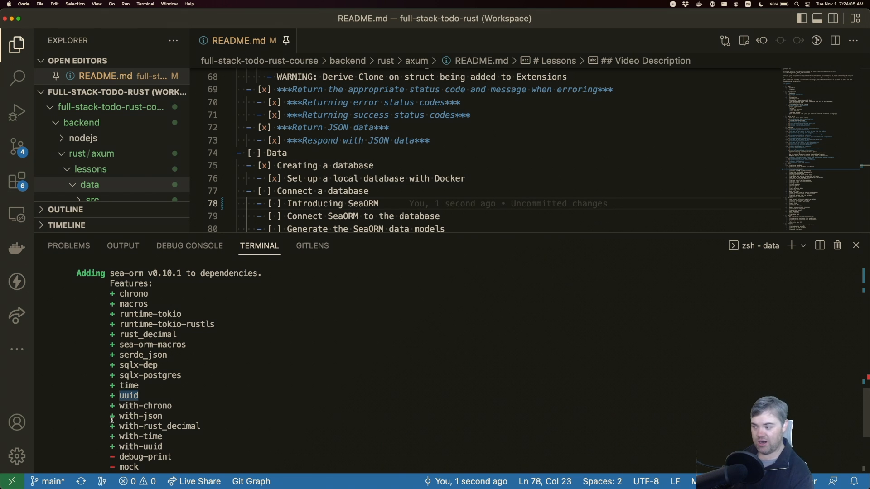
pyautogui.scroll(-3)
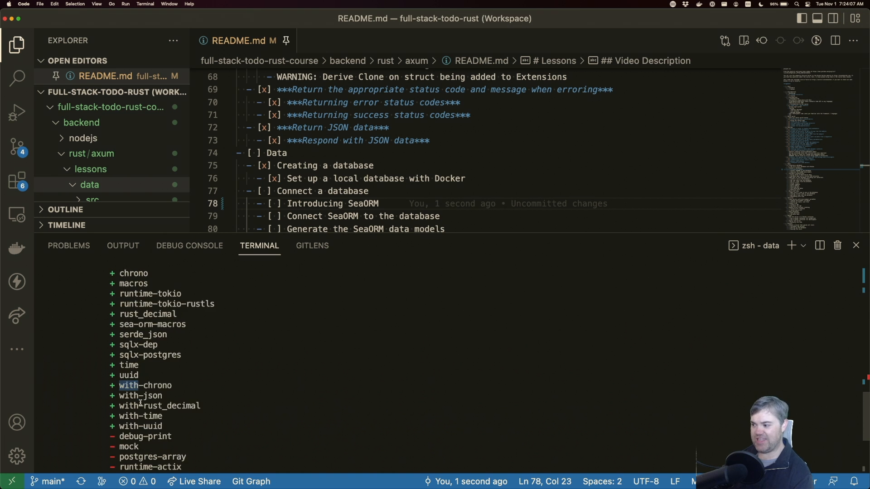
pyautogui.scroll(-3)
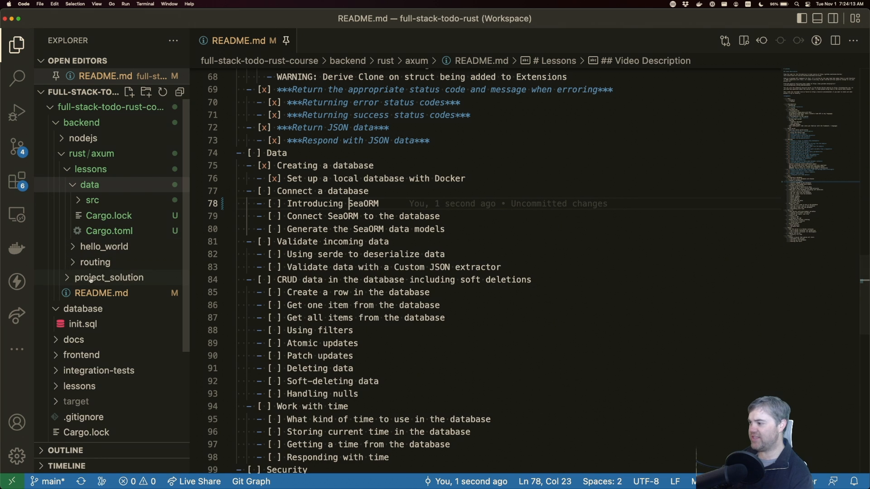
# - Confirm sea-orm's features in Cargo.toml, then mark 'Introducing SeaORM' with x in README
pyautogui.click(89, 184)
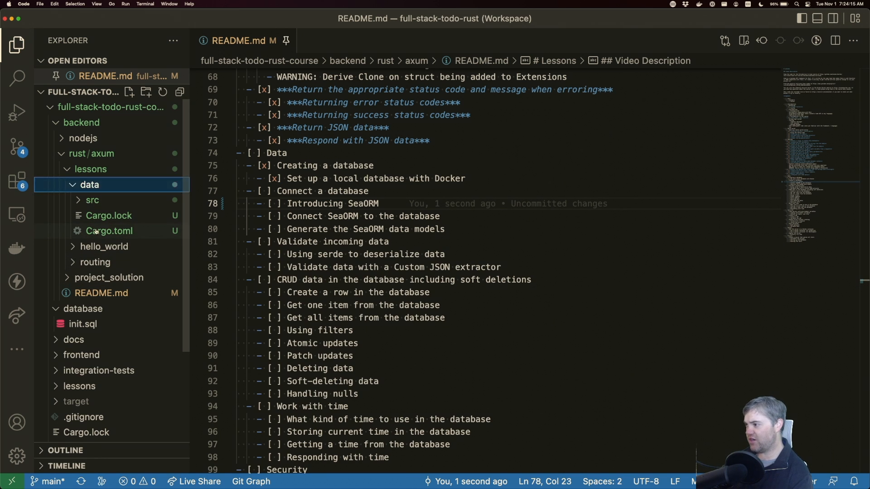
pyautogui.click(109, 231)
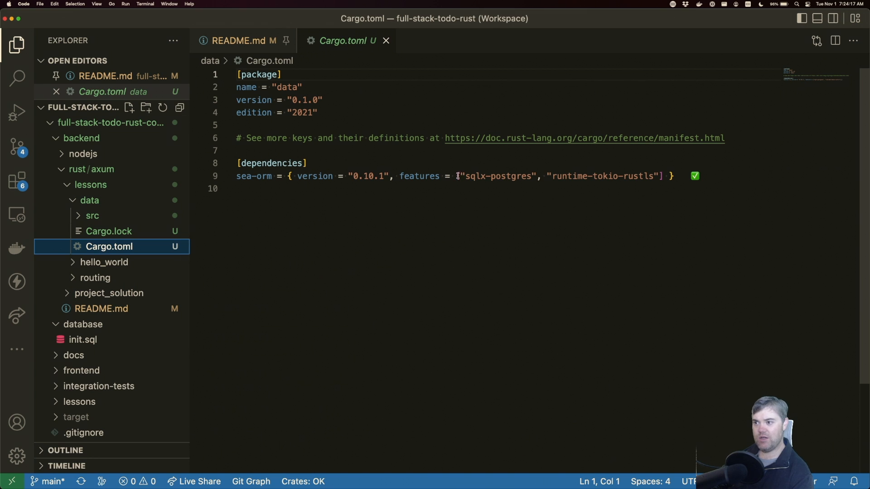
pyautogui.moveTo(457, 176); pyautogui.dragTo(662, 176)
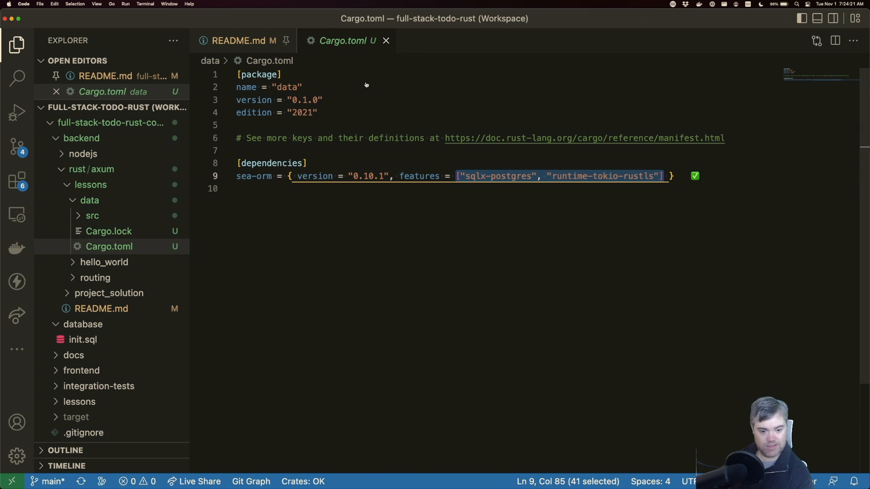
pyautogui.click(240, 40)
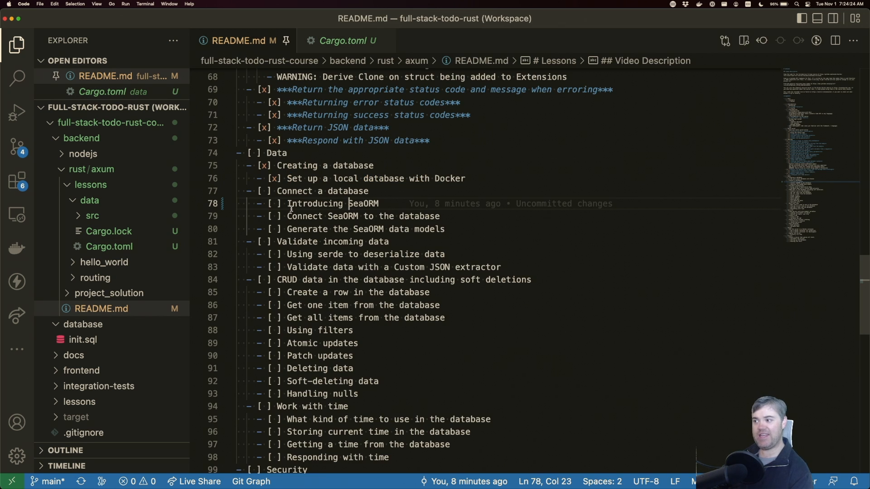
pyautogui.write('x')
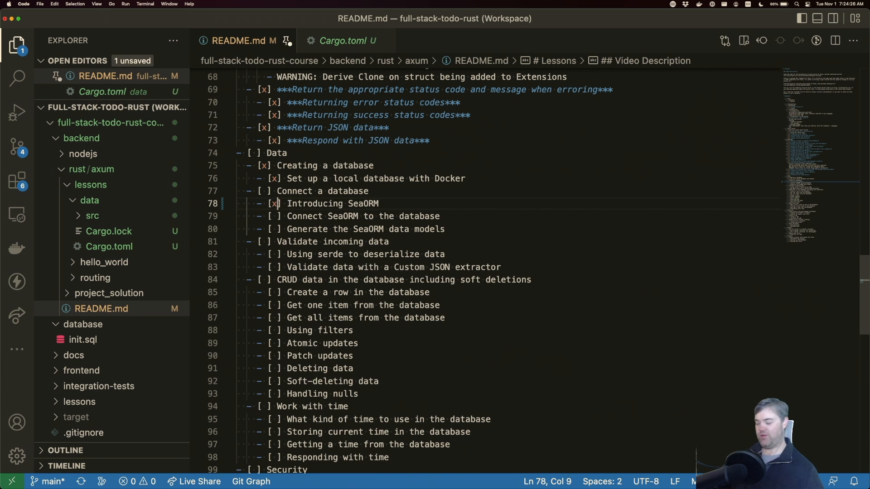